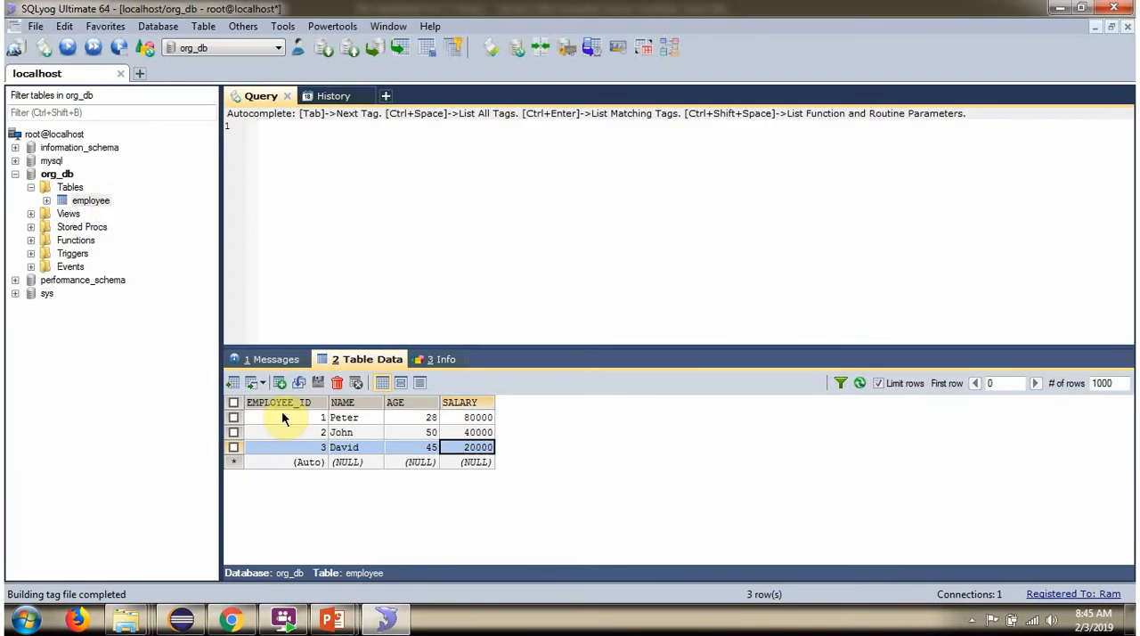
mouse_move(287, 419)
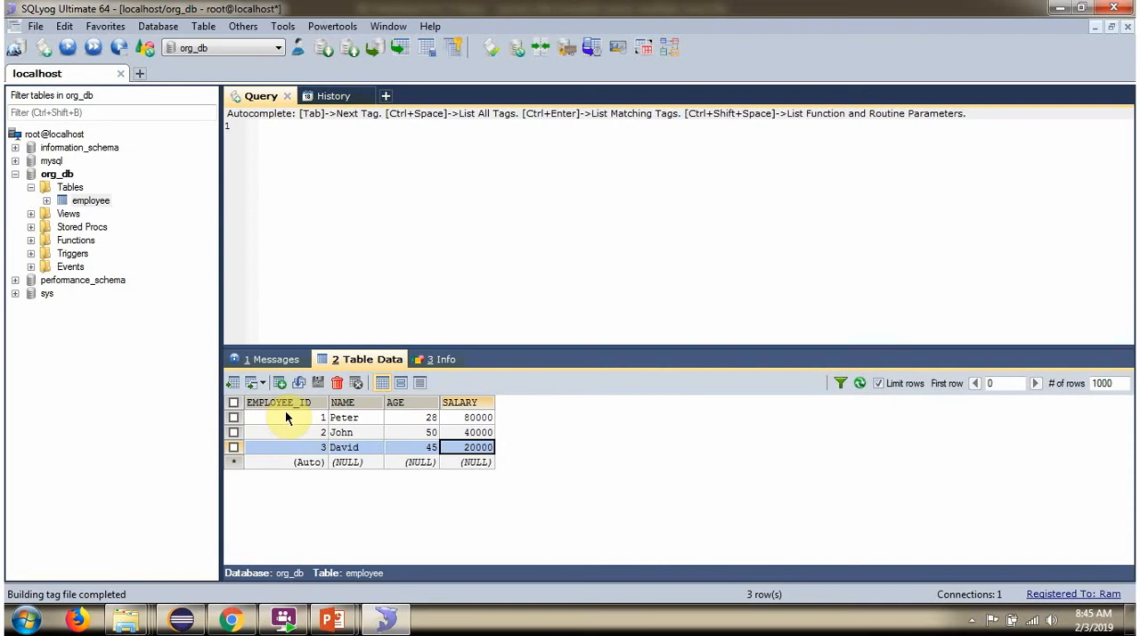
mouse_move(278, 452)
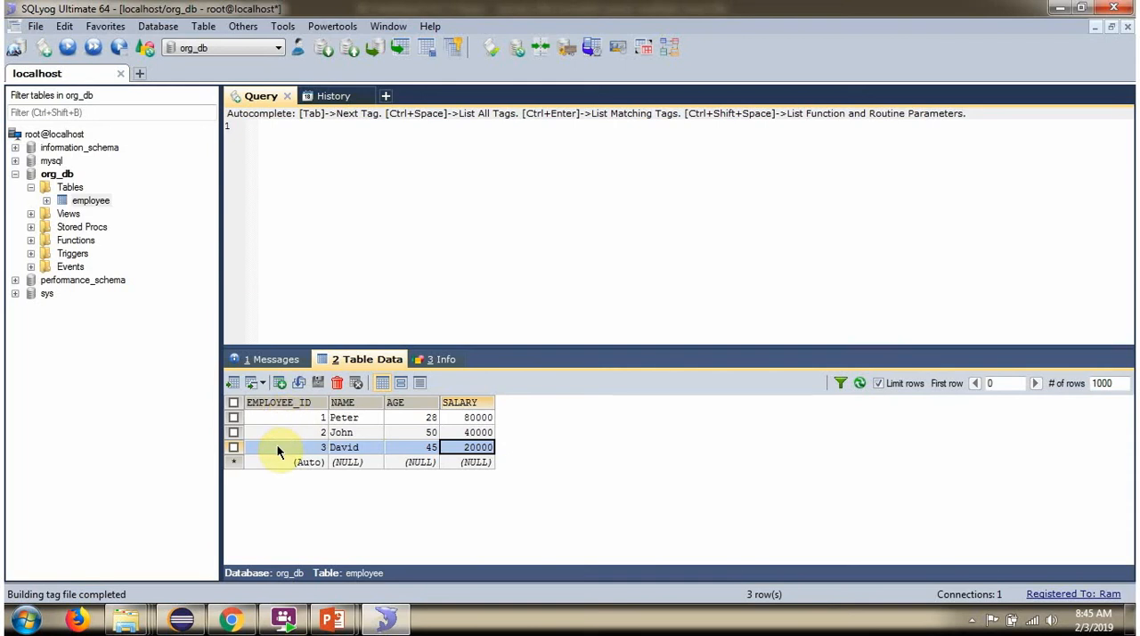
mouse_move(285, 426)
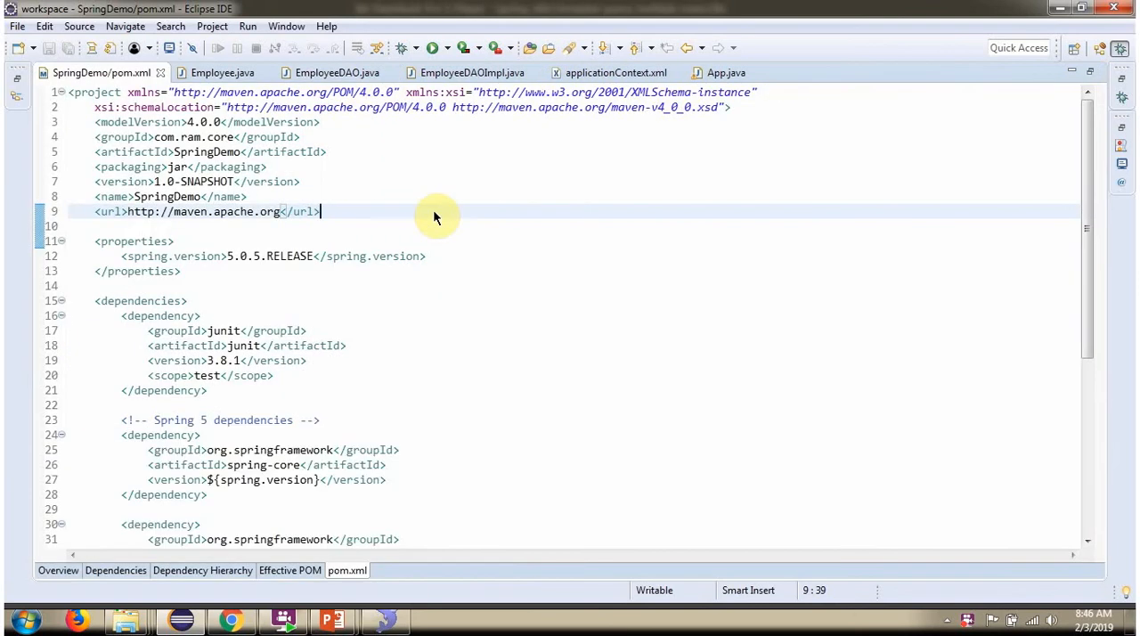
mouse_move(436, 188)
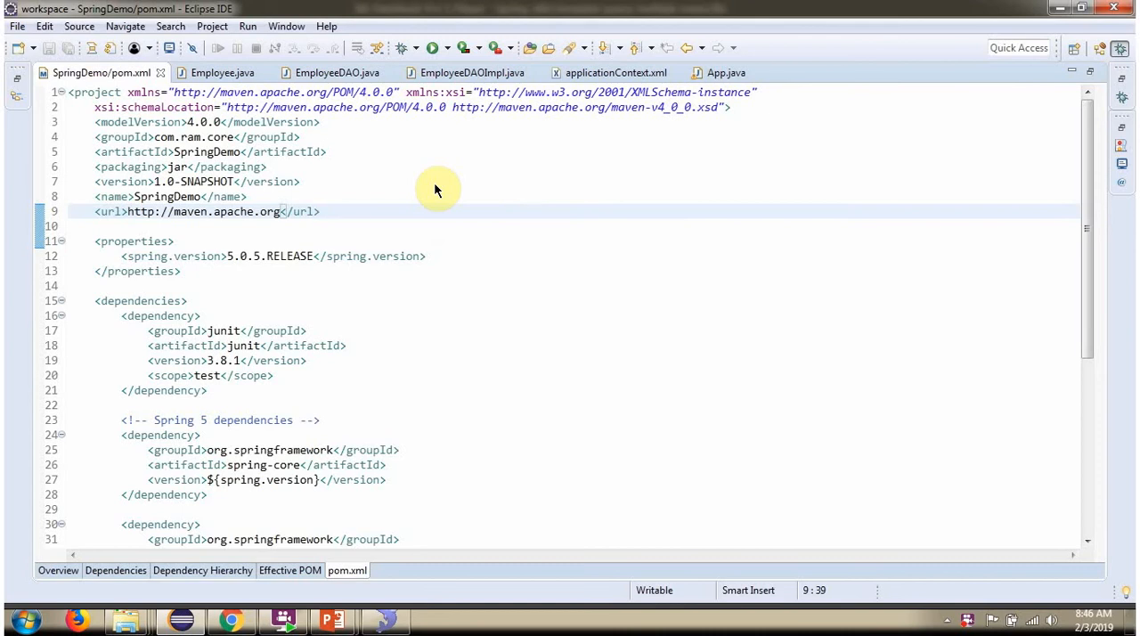
Step: Review the Spring 5.0.5 and MySQL connector dependencies in pom.xml, then switch to Employee.java
scroll("down", 3)
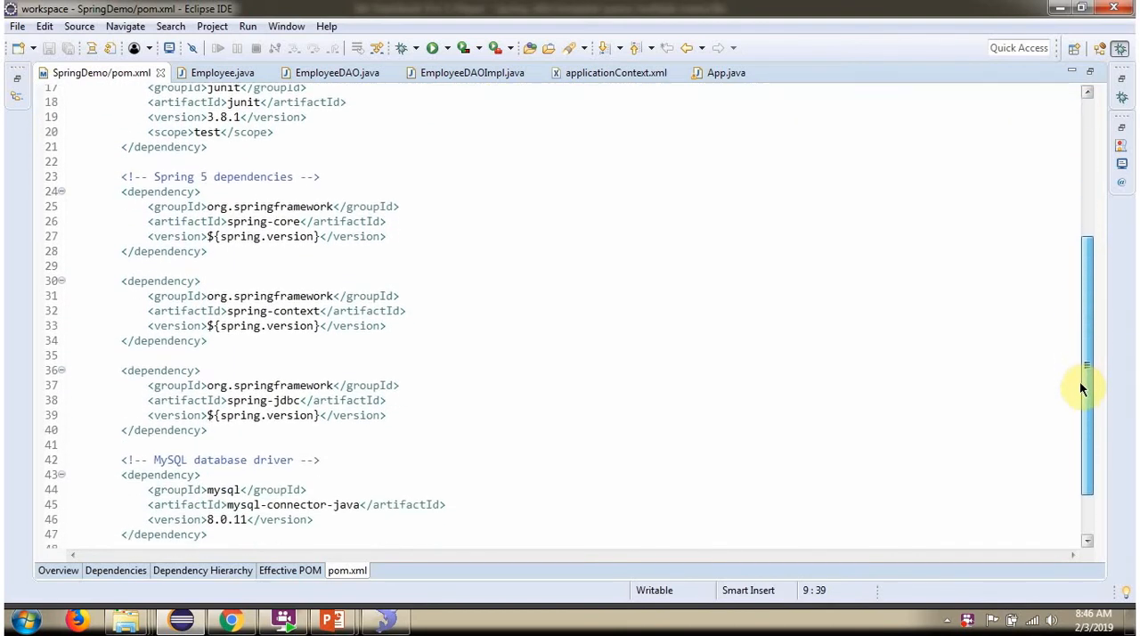
scroll("down", 3)
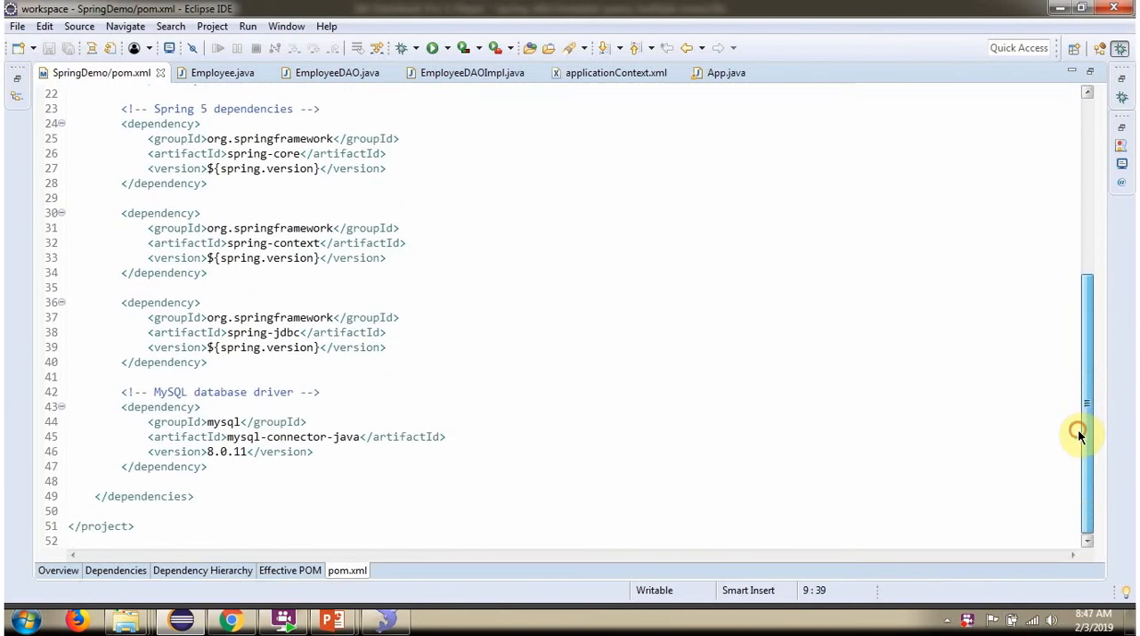
left_click(221, 72)
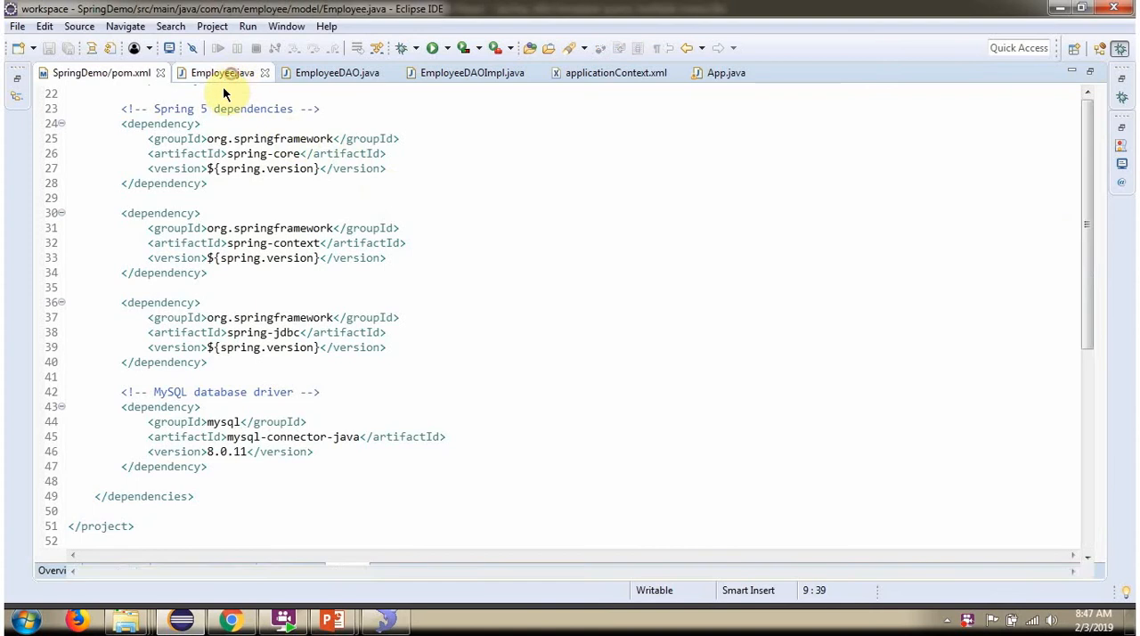
Step: Review Employee's fields, getters, setters and toString, then switch to EmployeeDAO.java
left_click(221, 71)
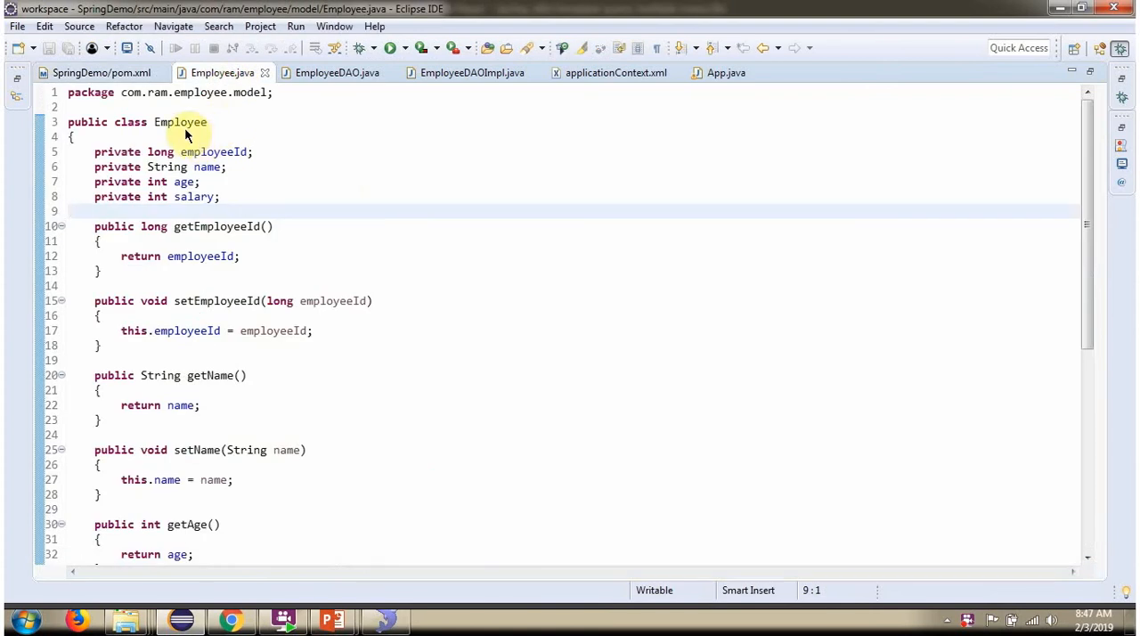
mouse_move(196, 167)
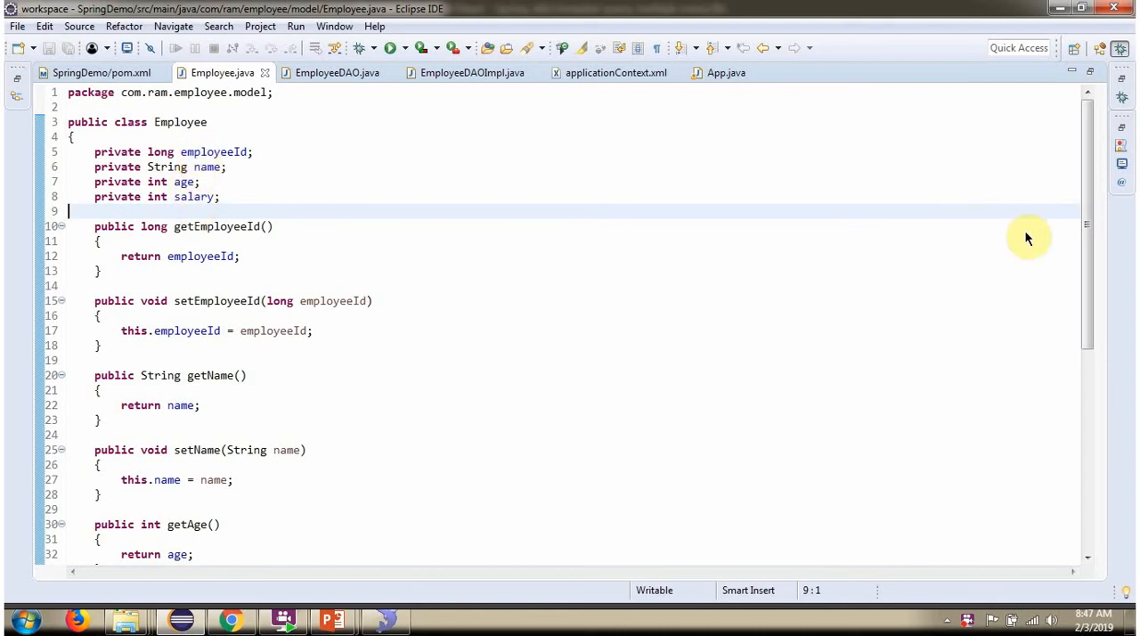
scroll("down", 3)
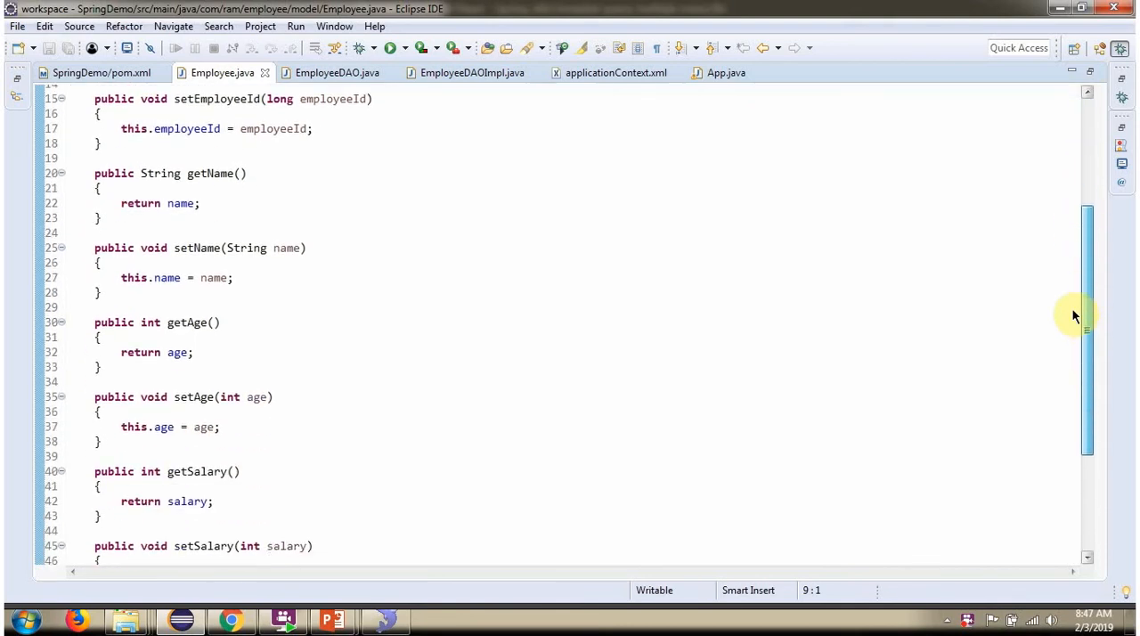
scroll("down", 3)
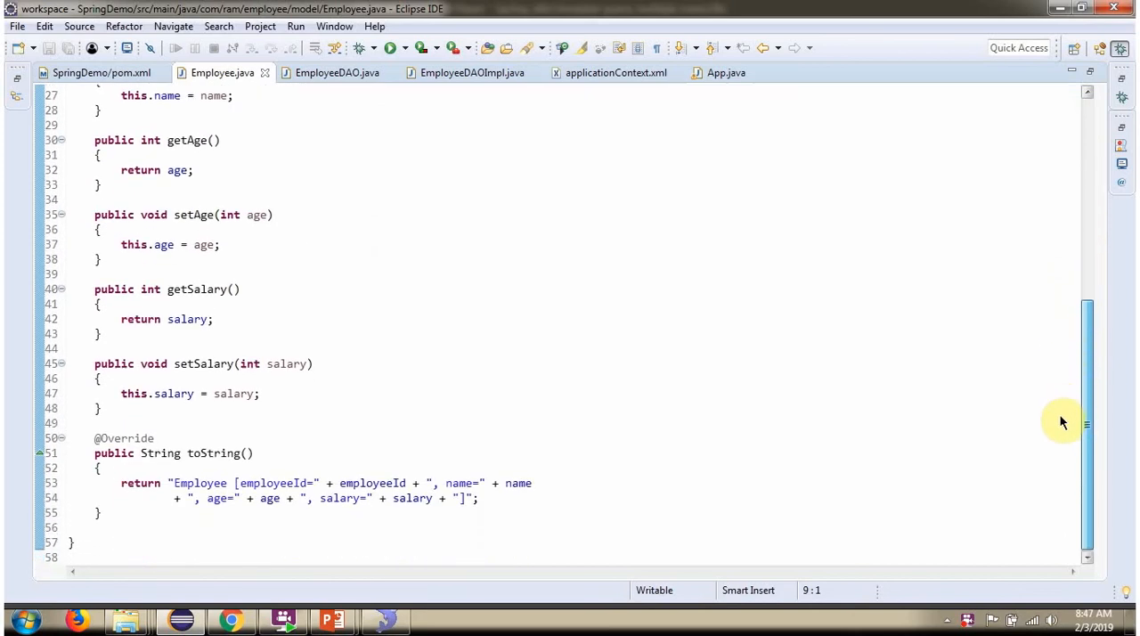
left_click(337, 71)
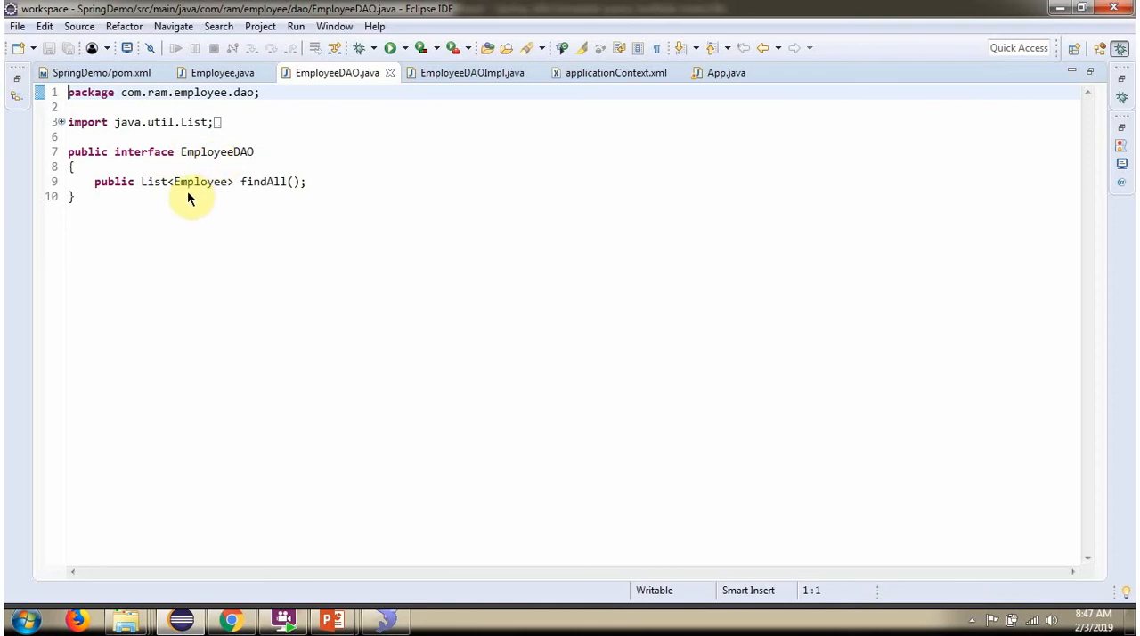
mouse_move(260, 193)
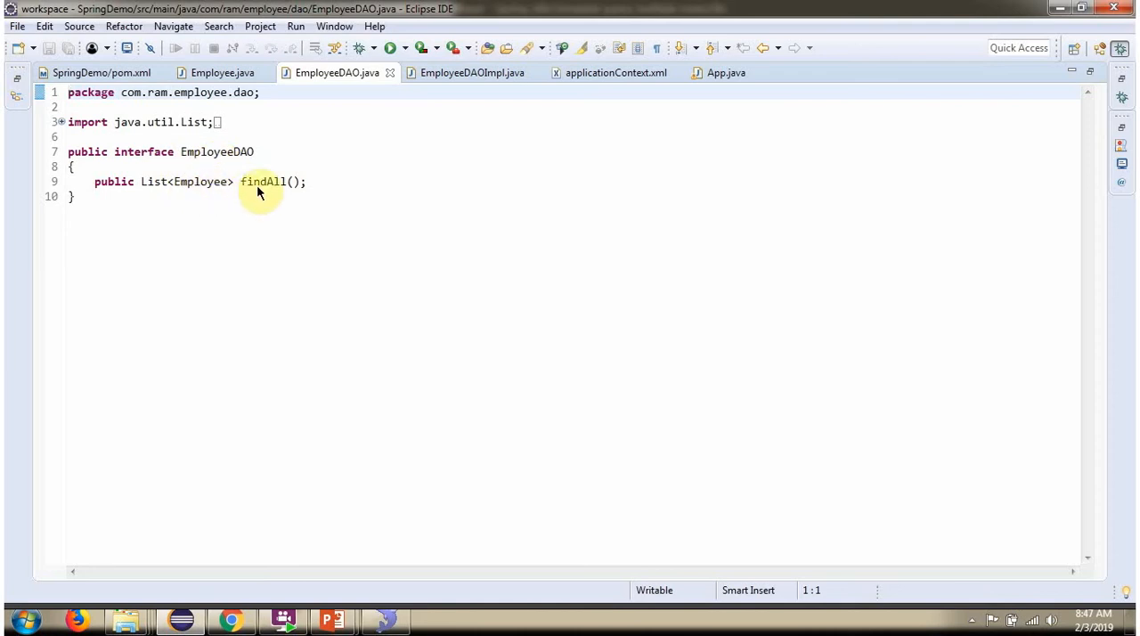
Step: Switch from EmployeeDAO's findAll declaration to the EmployeeDAOImpl implementation
left_click(472, 71)
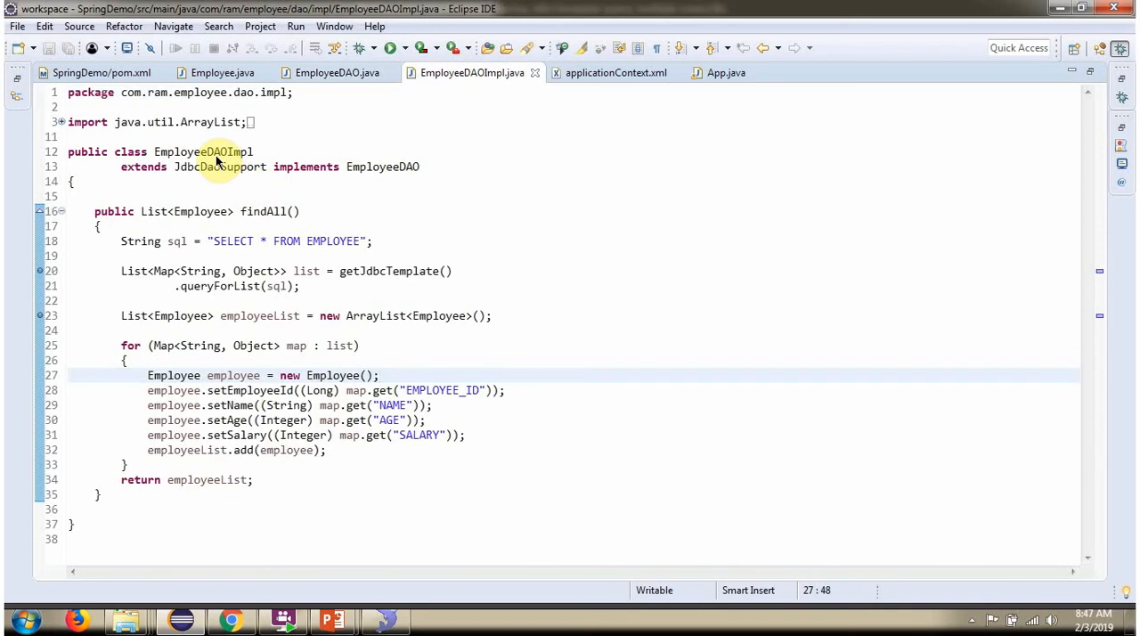
mouse_move(221, 178)
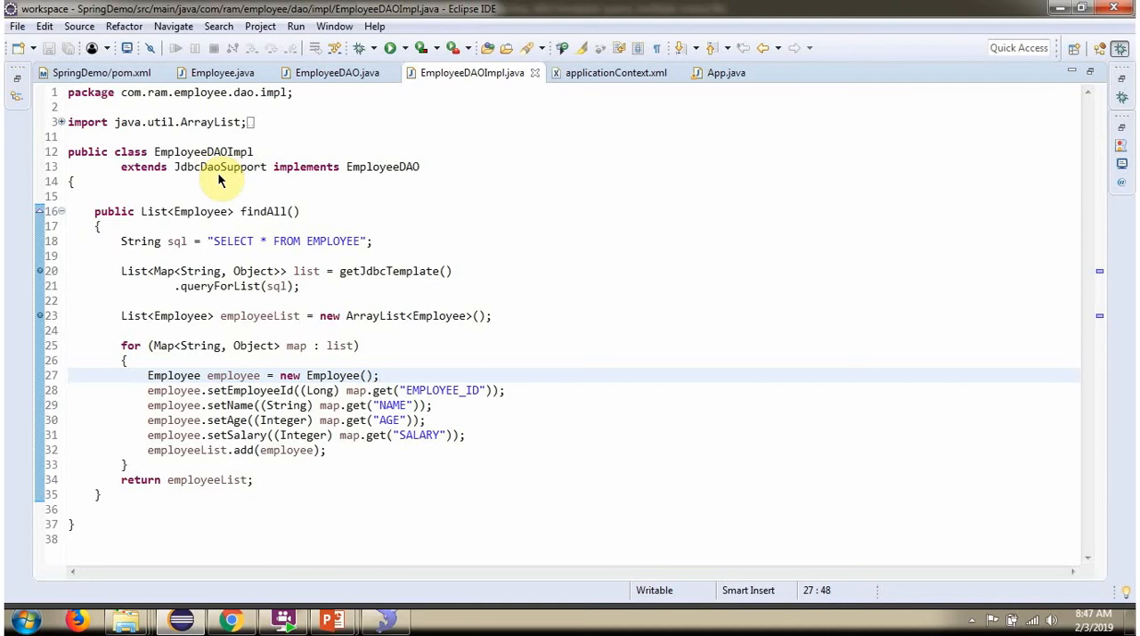
mouse_move(307, 167)
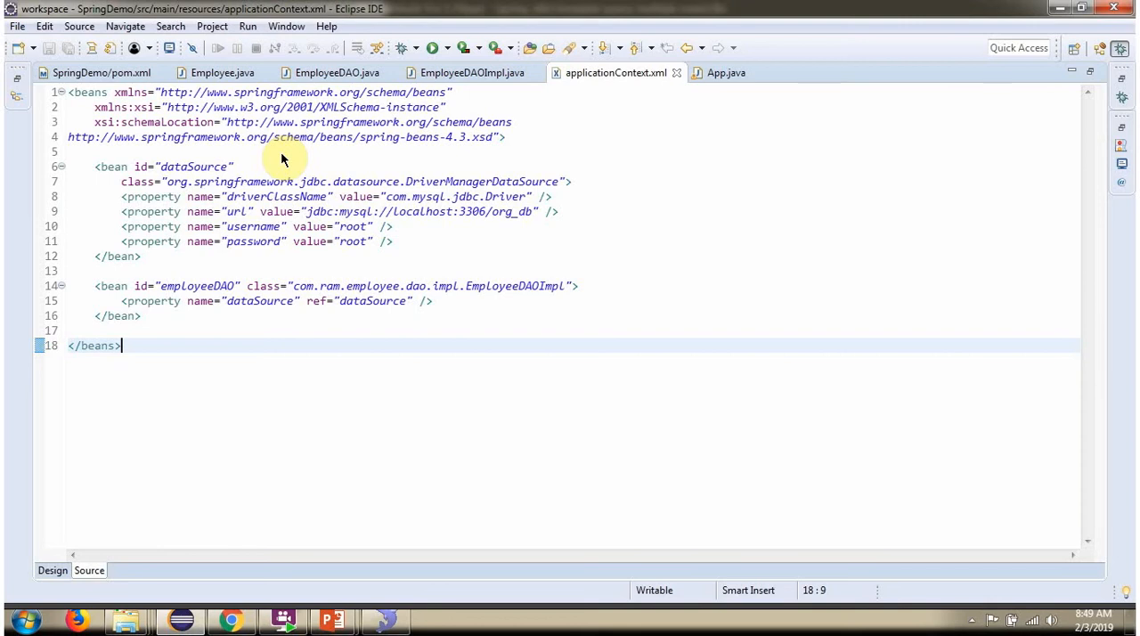
mouse_move(194, 168)
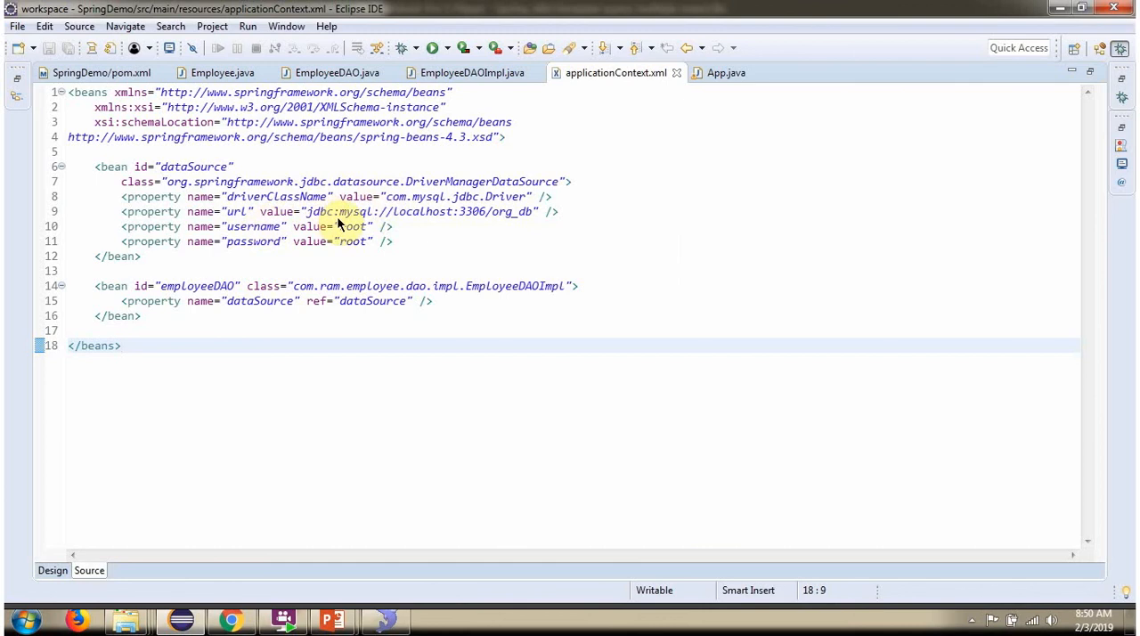
mouse_move(310, 240)
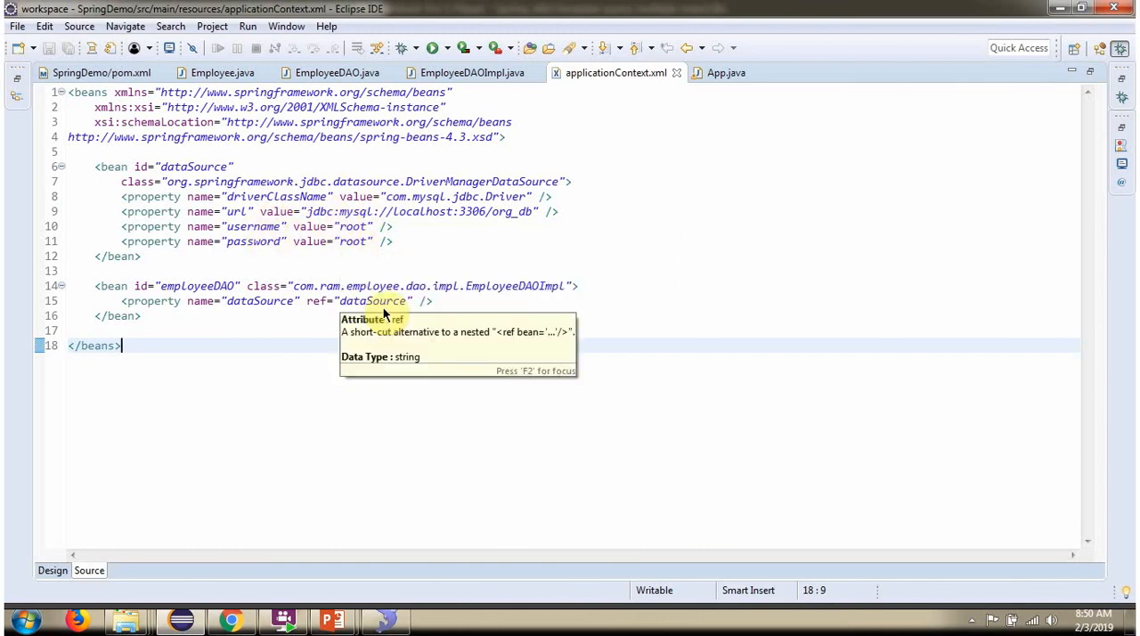
mouse_move(488, 301)
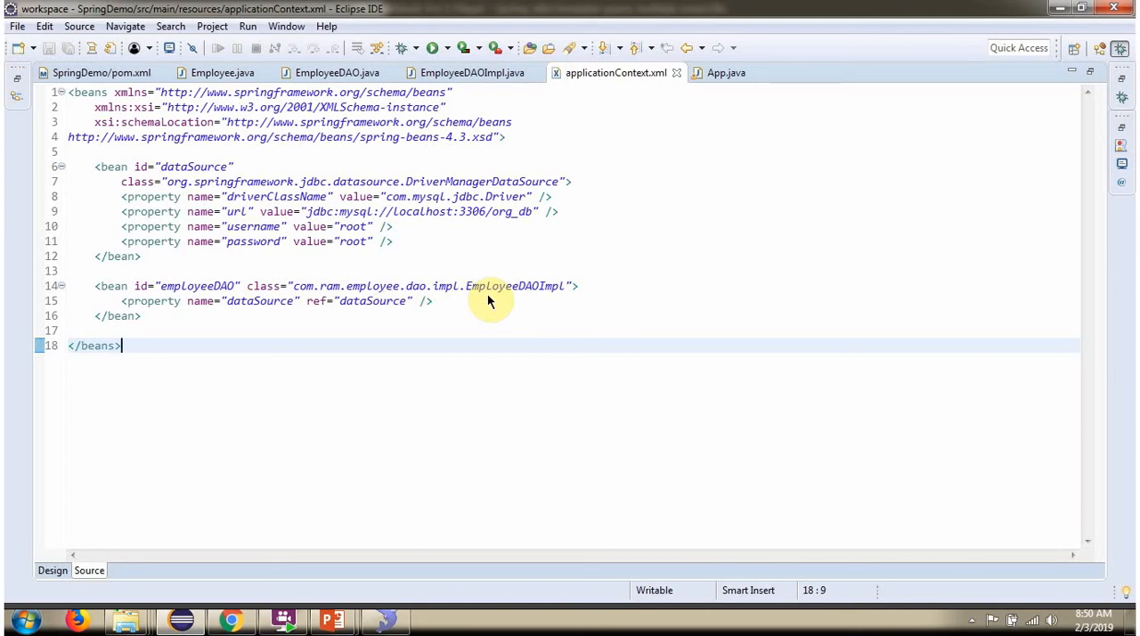
Step: Switch from applicationContext.xml beans to the App main class
left_click(725, 71)
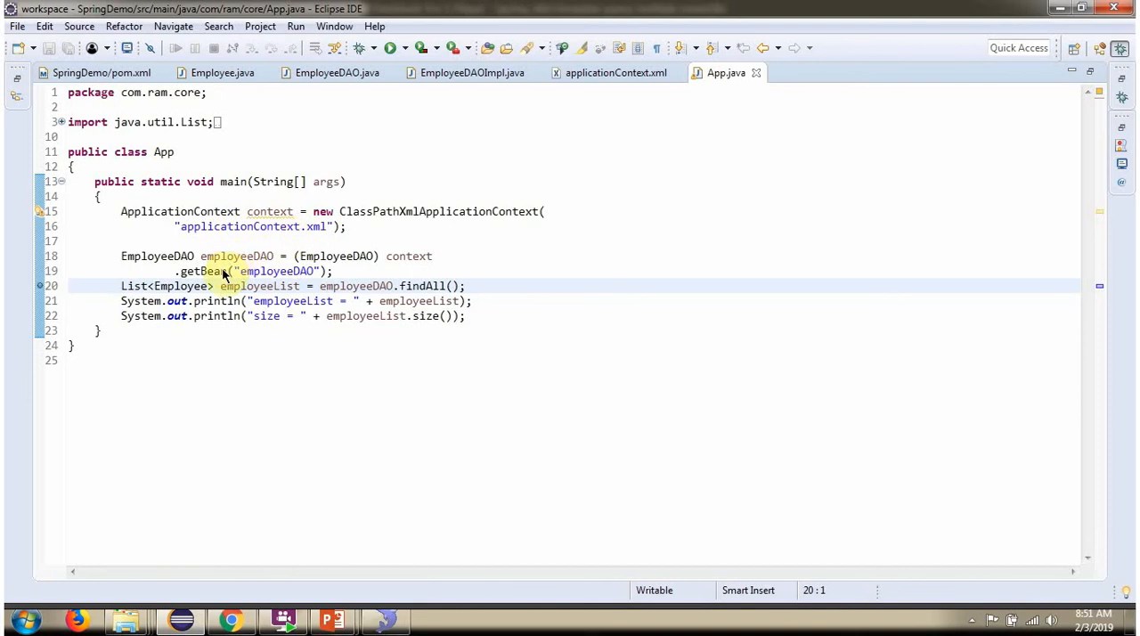
mouse_move(390, 259)
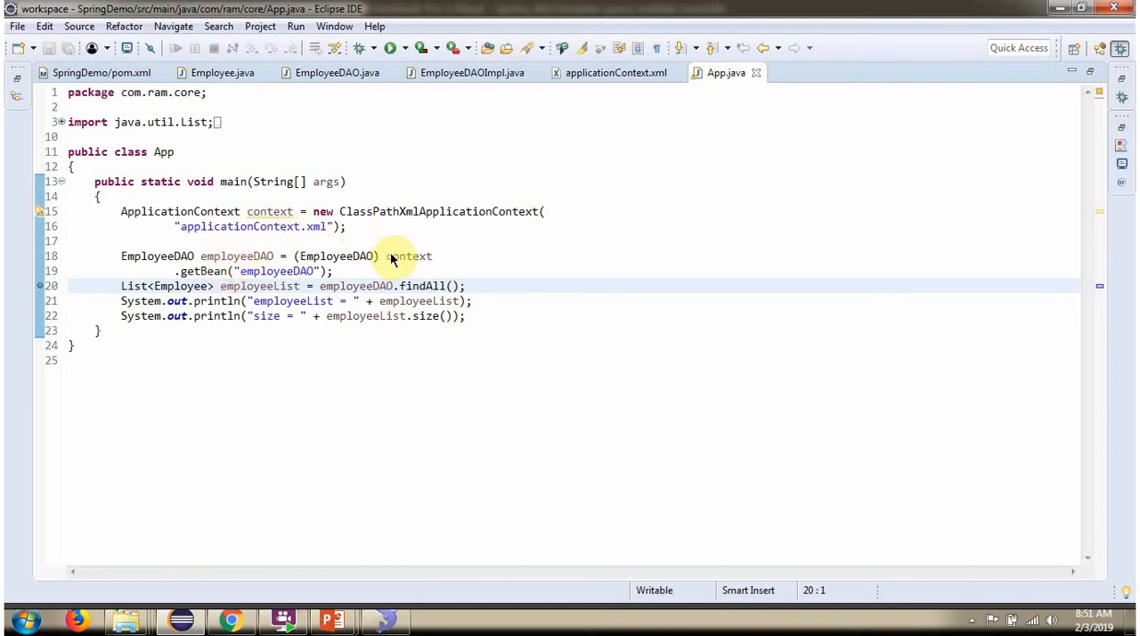
Step: Restore the App.java editor so the Navigator and Console views reappear
left_click(263, 278)
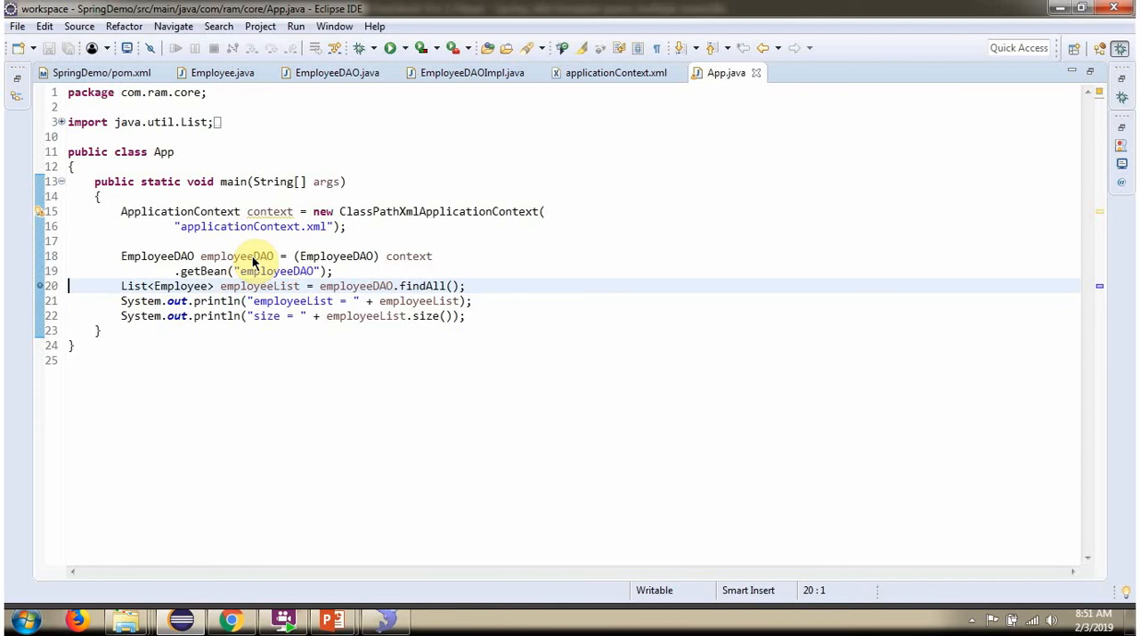
mouse_move(409, 285)
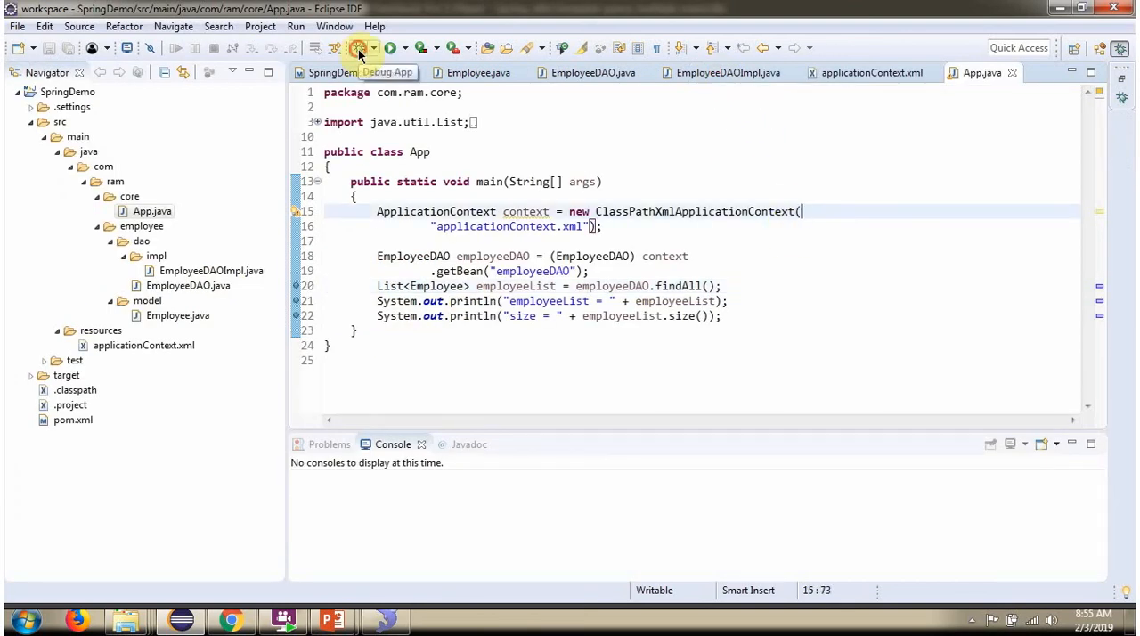
Step: Debug App, pause at the line fetching all employees, and continue into findAll
left_click(358, 48)
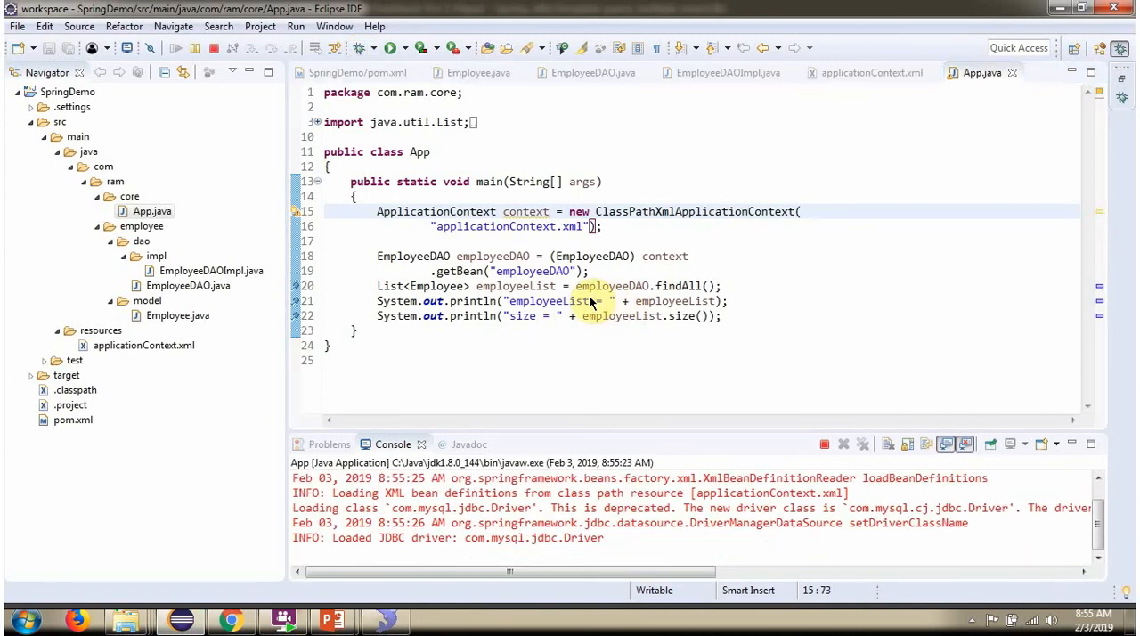
left_click(609, 285)
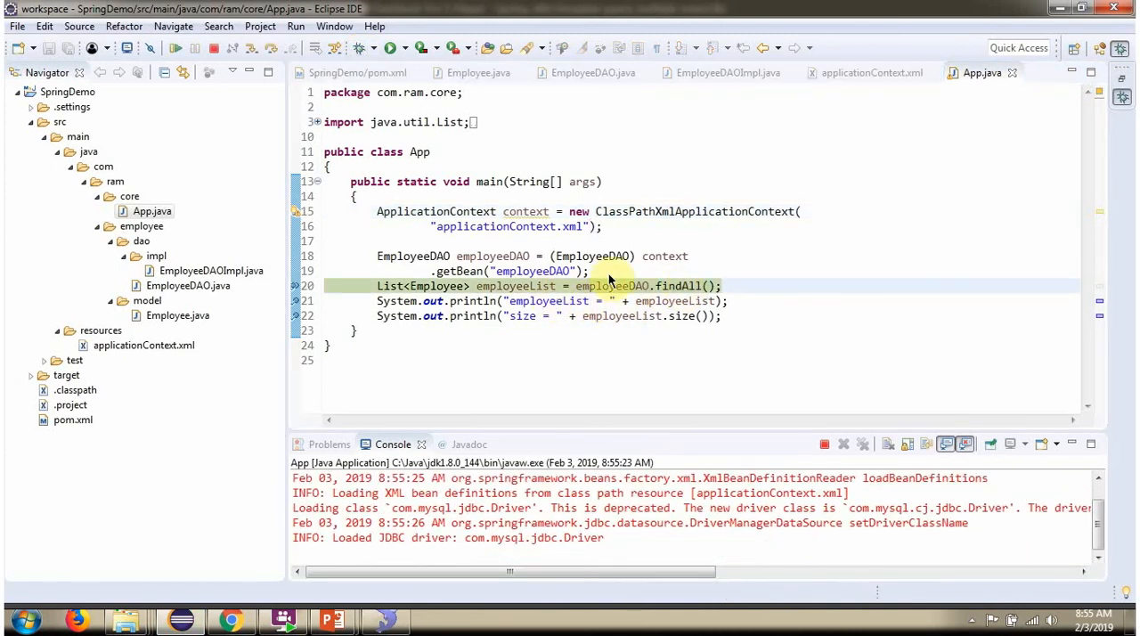
left_click(729, 71)
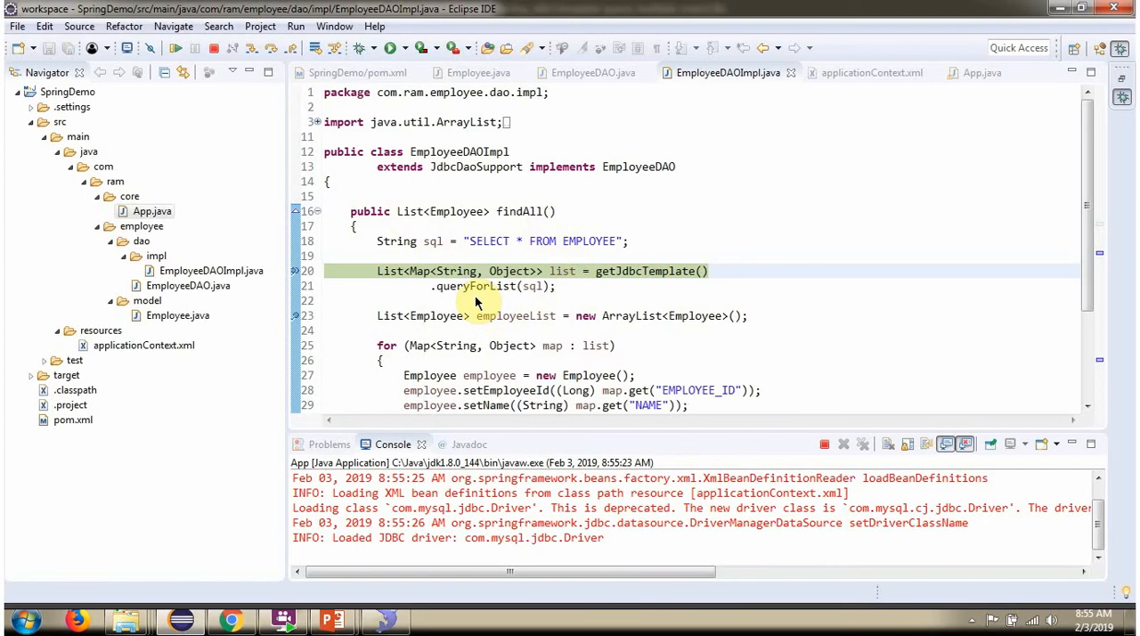
mouse_move(502, 299)
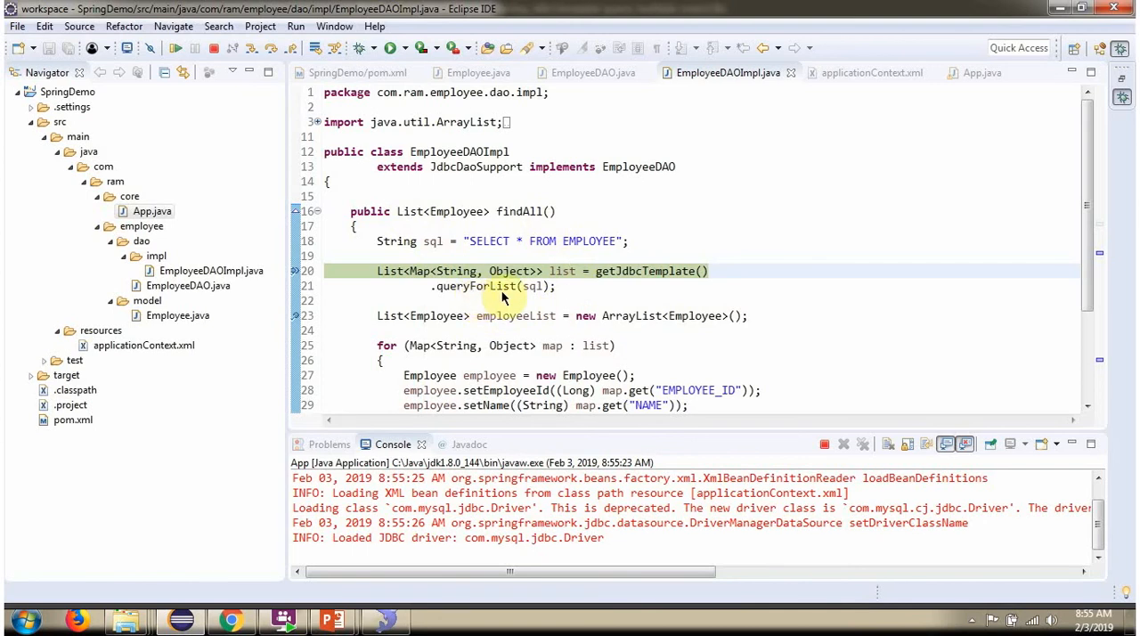
mouse_move(641, 289)
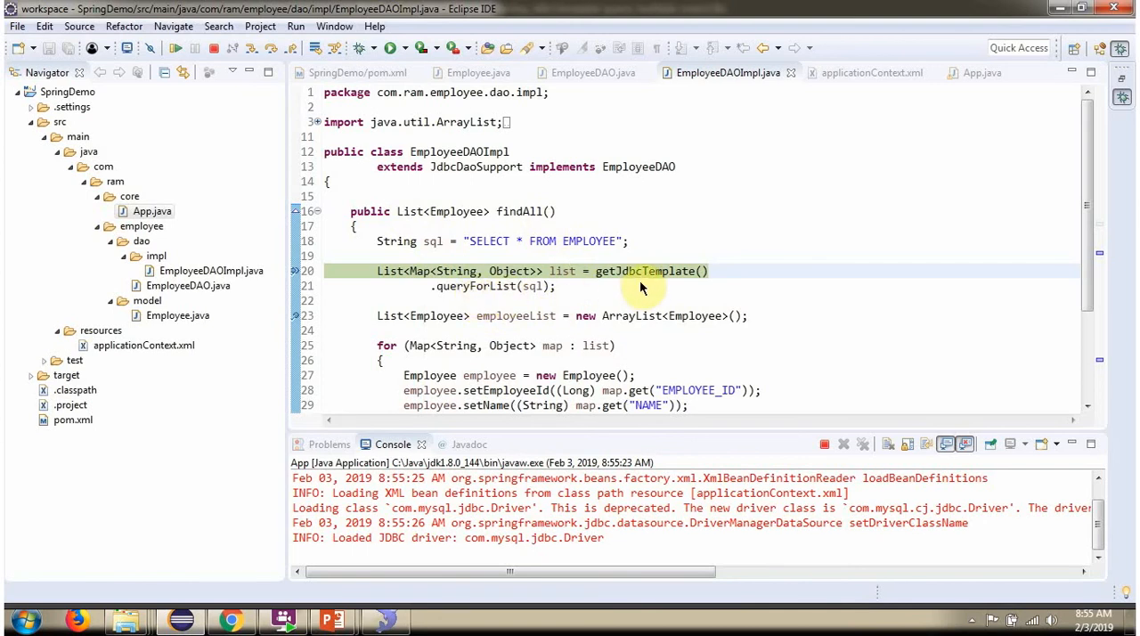
mouse_move(534, 300)
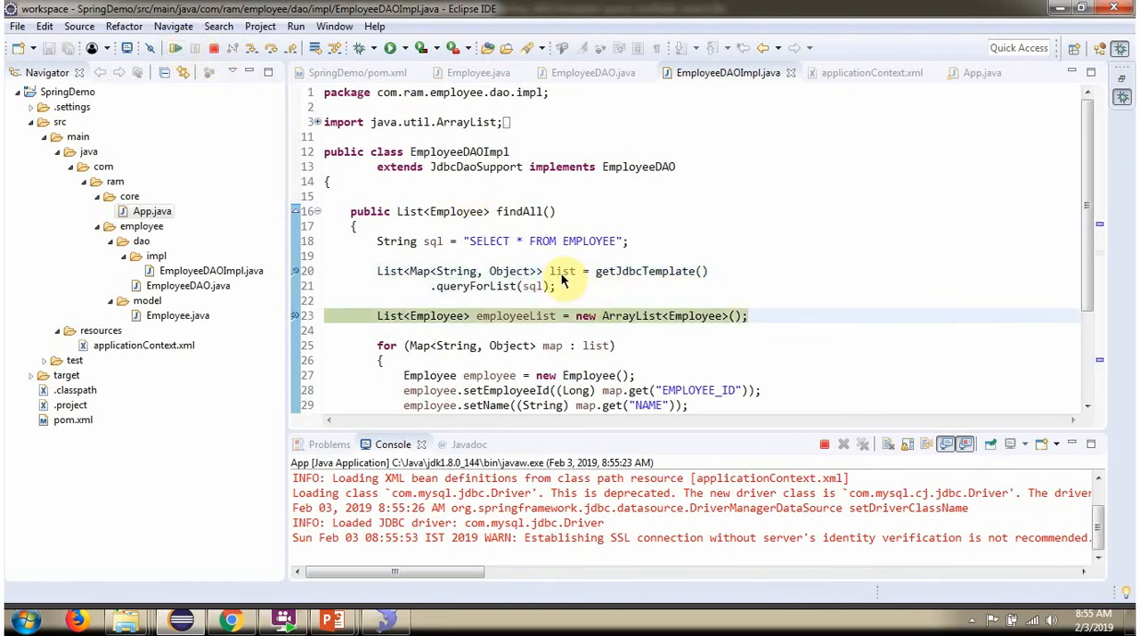
mouse_move(563, 271)
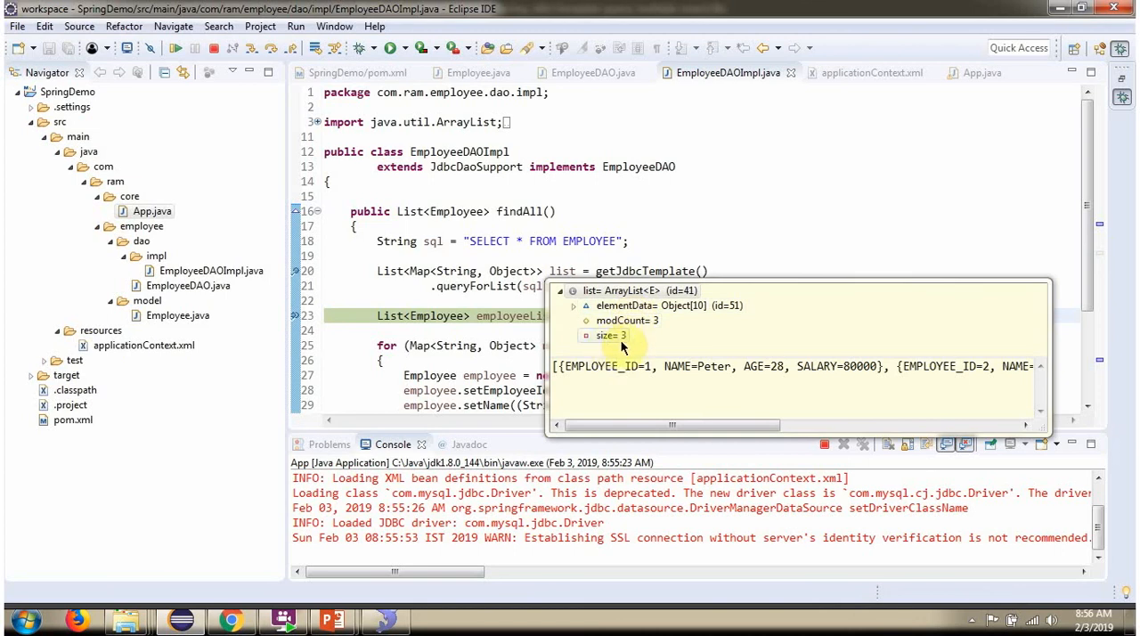
mouse_move(608, 387)
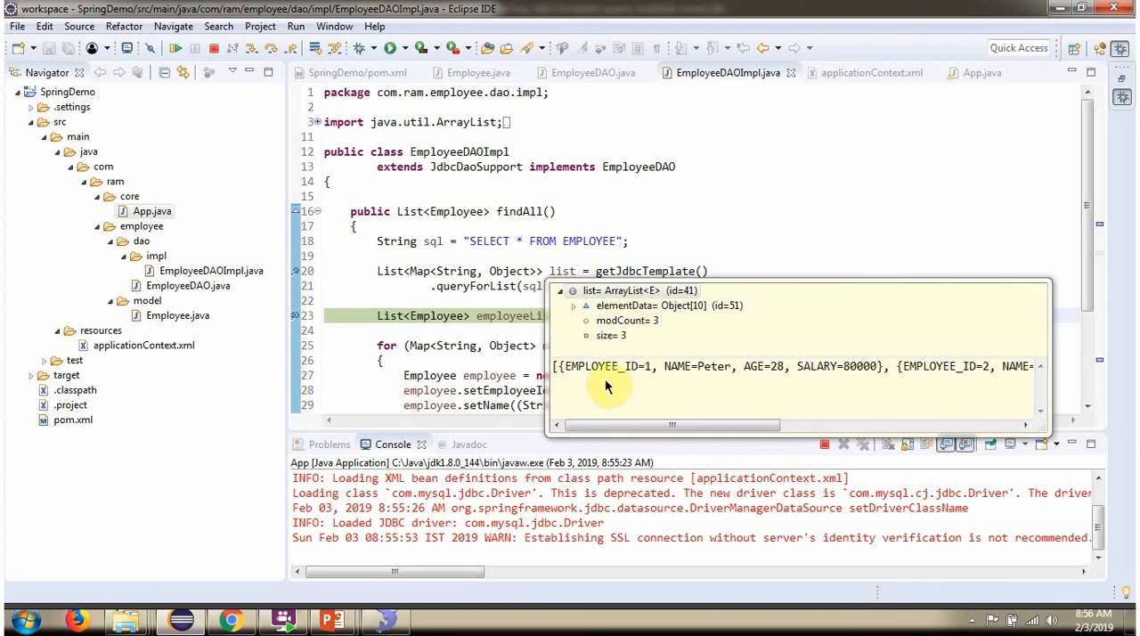
mouse_move(627, 385)
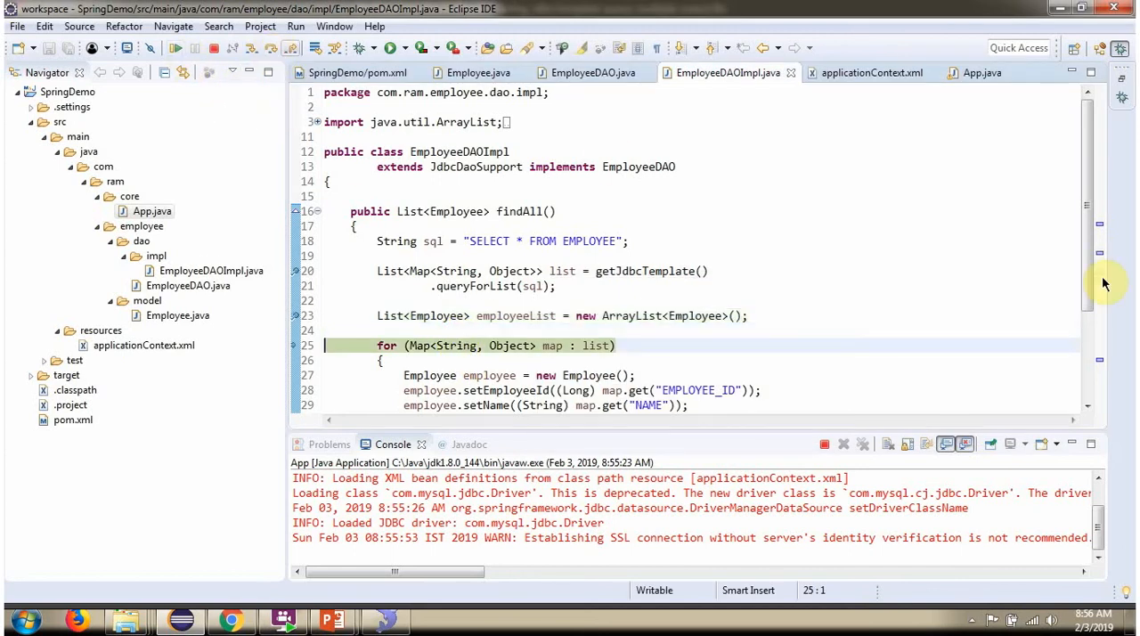
Step: Step over the queryForList call and inspect the returned list holding three employee rows
scroll("down", 3)
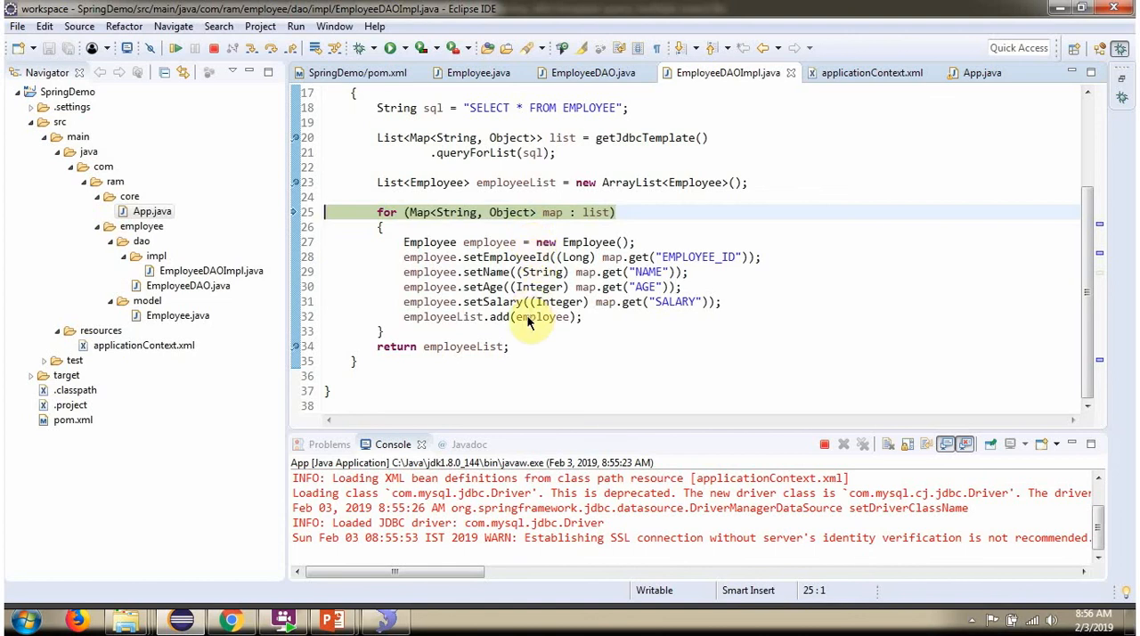
mouse_move(542, 317)
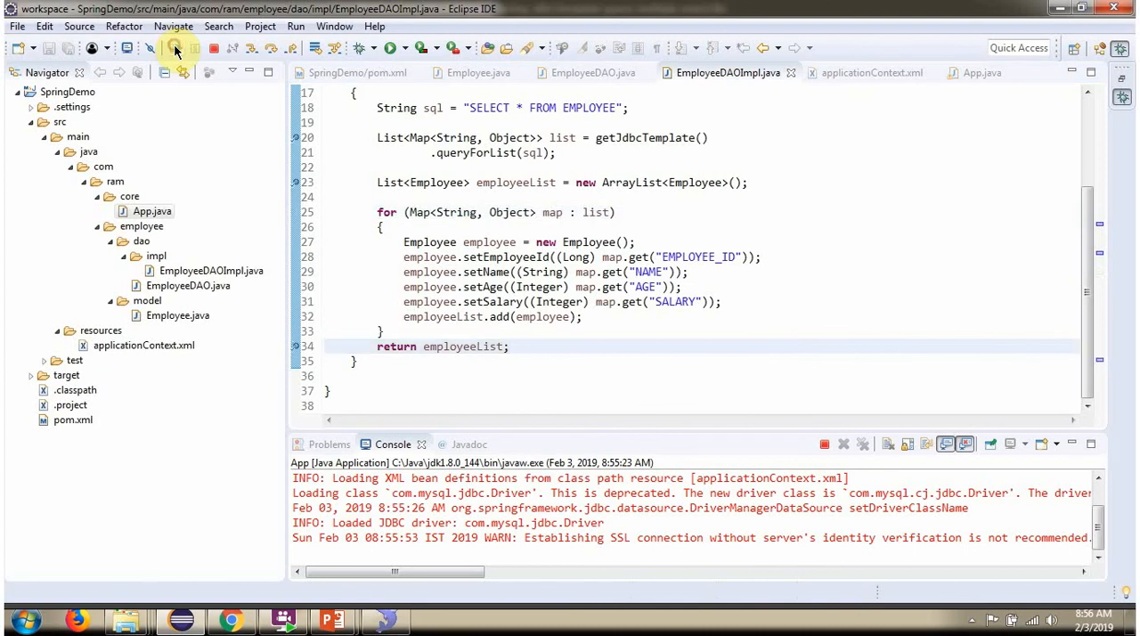
Step: Resume to completion and scroll the Console to read the three Employees and size = 3
left_click(984, 71)
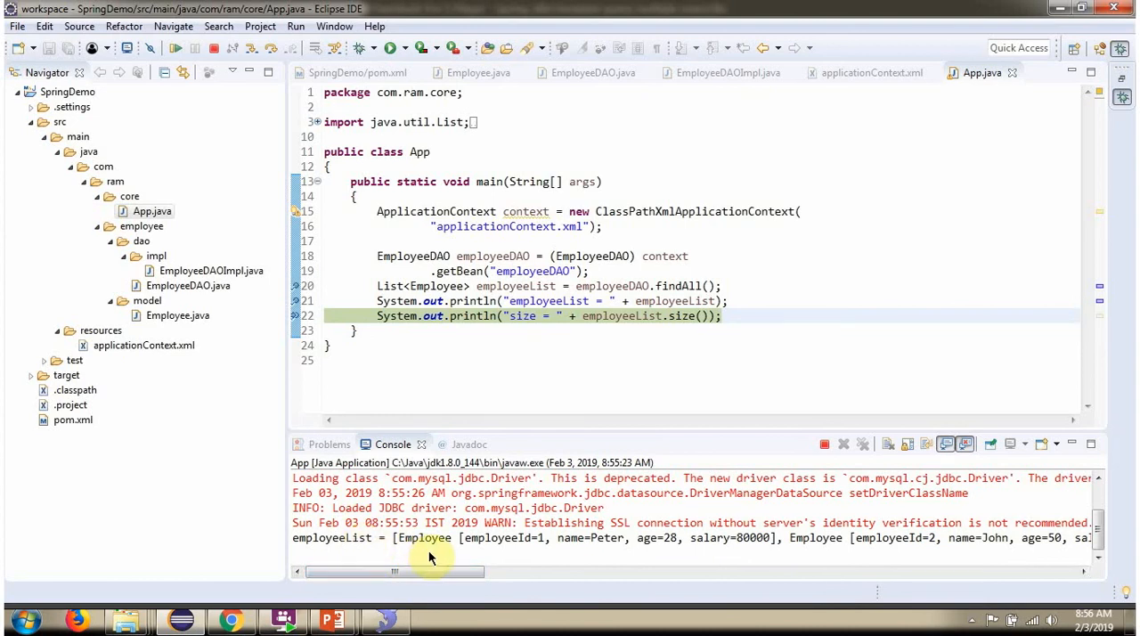
left_click_drag(431, 570, 479, 570)
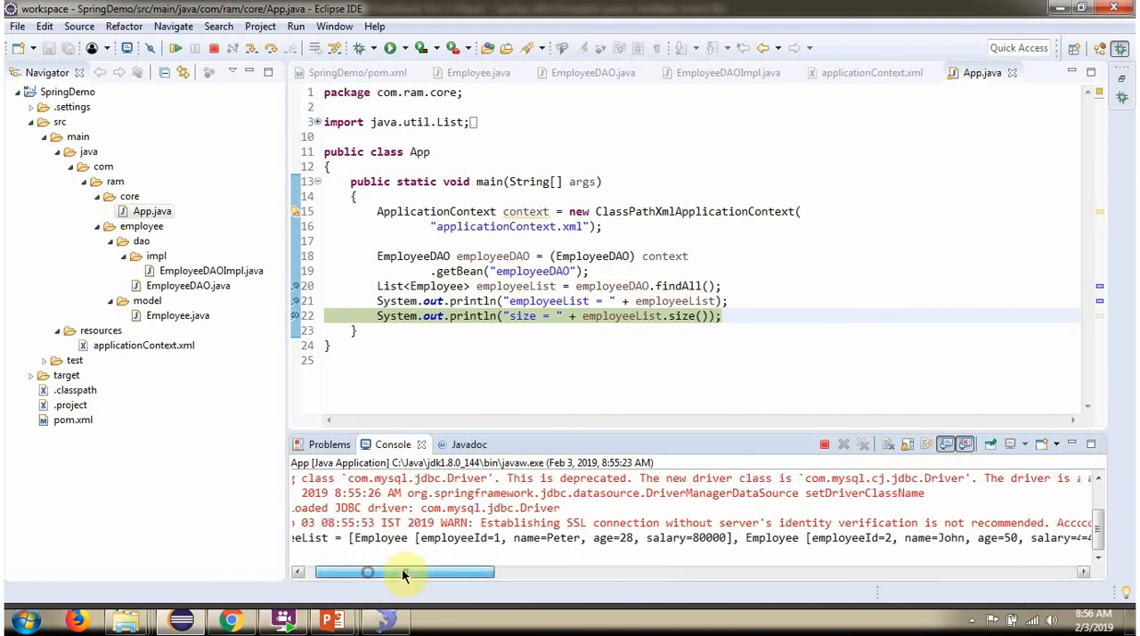
left_click_drag(367, 572, 513, 572)
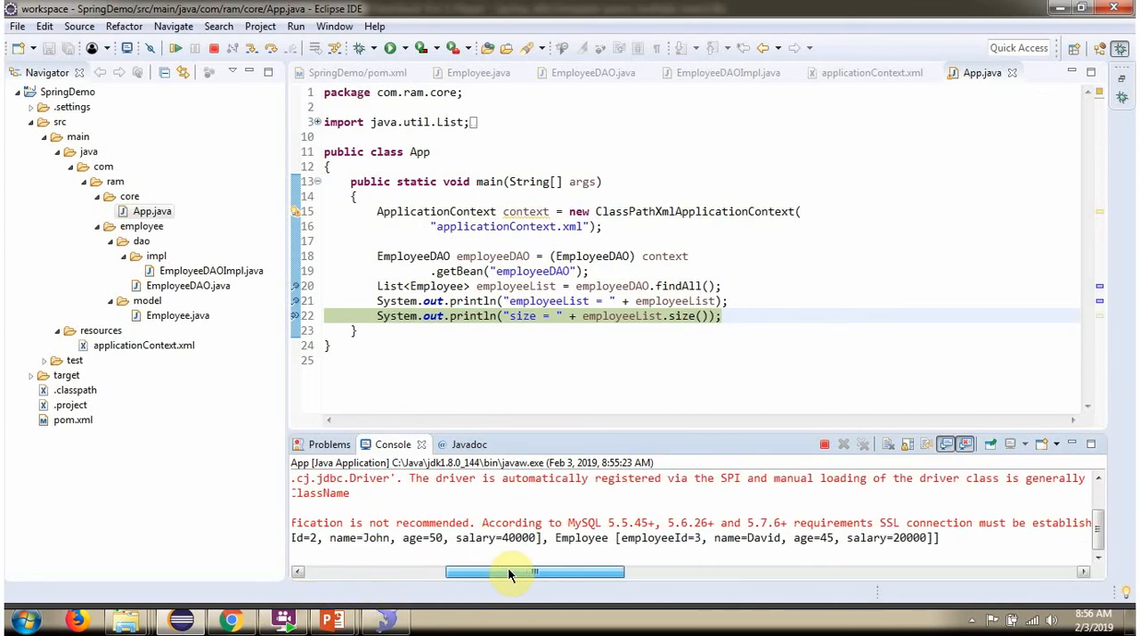
left_click_drag(513, 572, 545, 572)
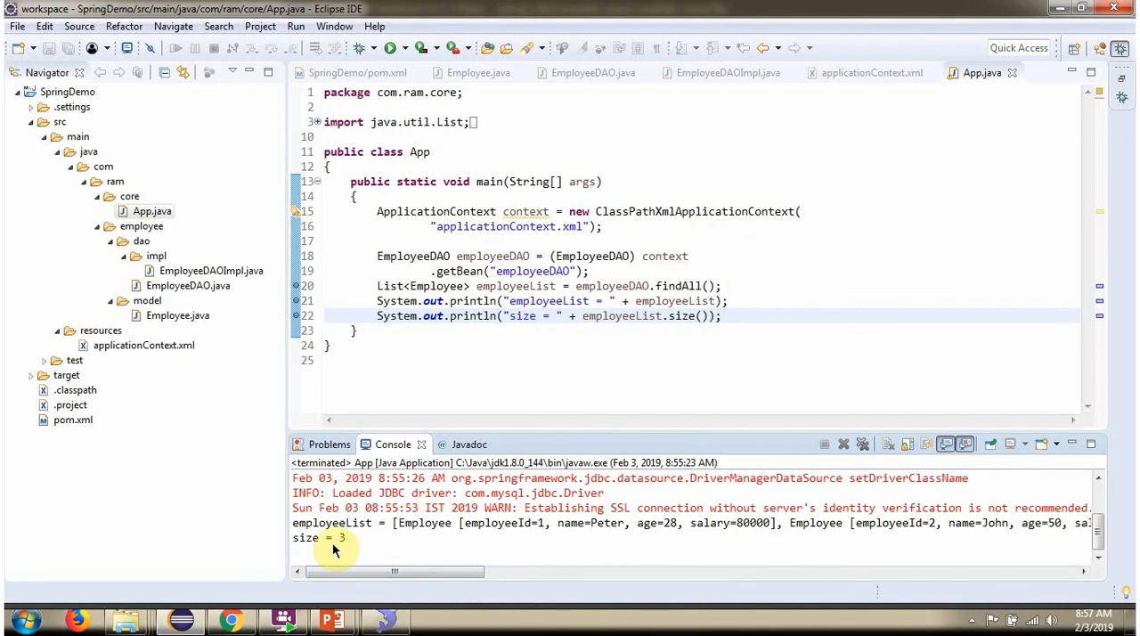
mouse_move(357, 545)
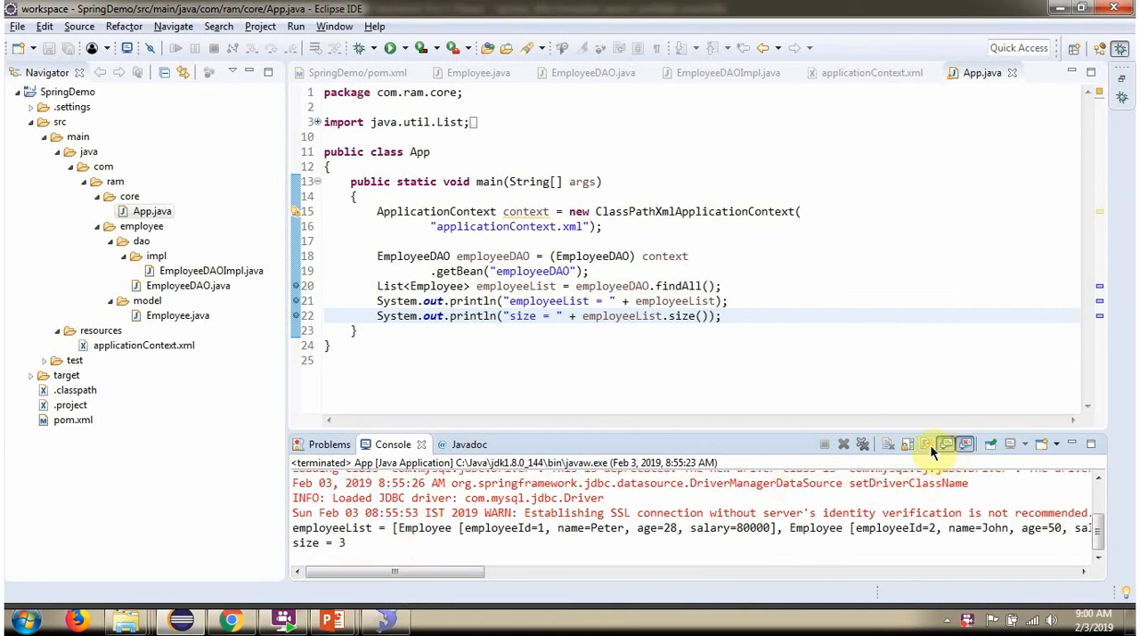
Step: Maximize the Console view to show Peter, John, David and size = 3
left_click(926, 443)
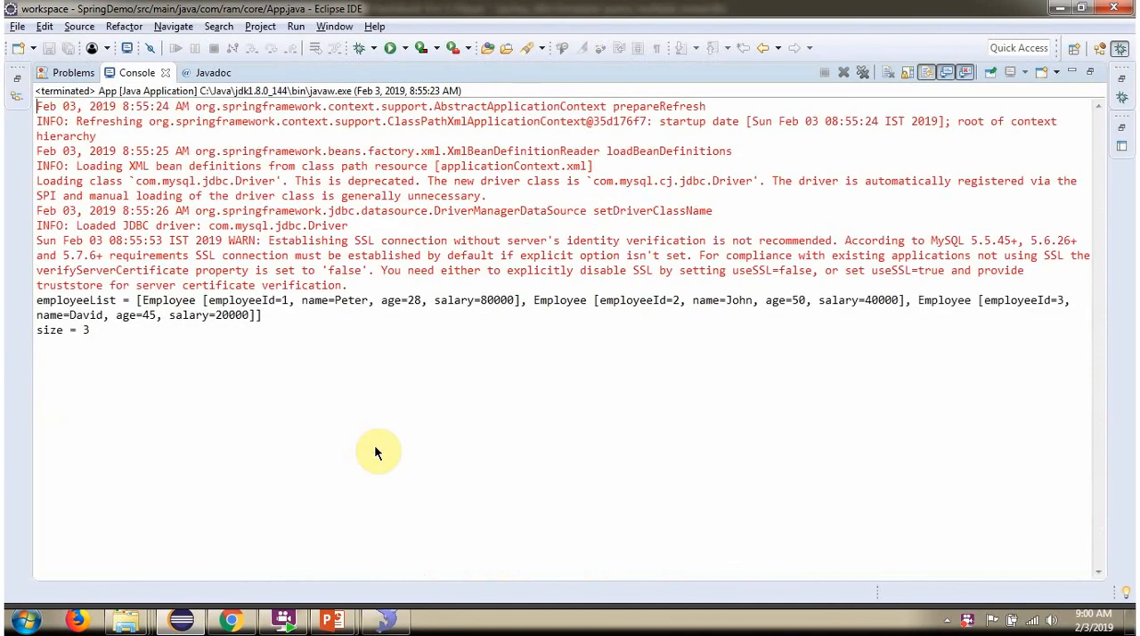
mouse_move(413, 299)
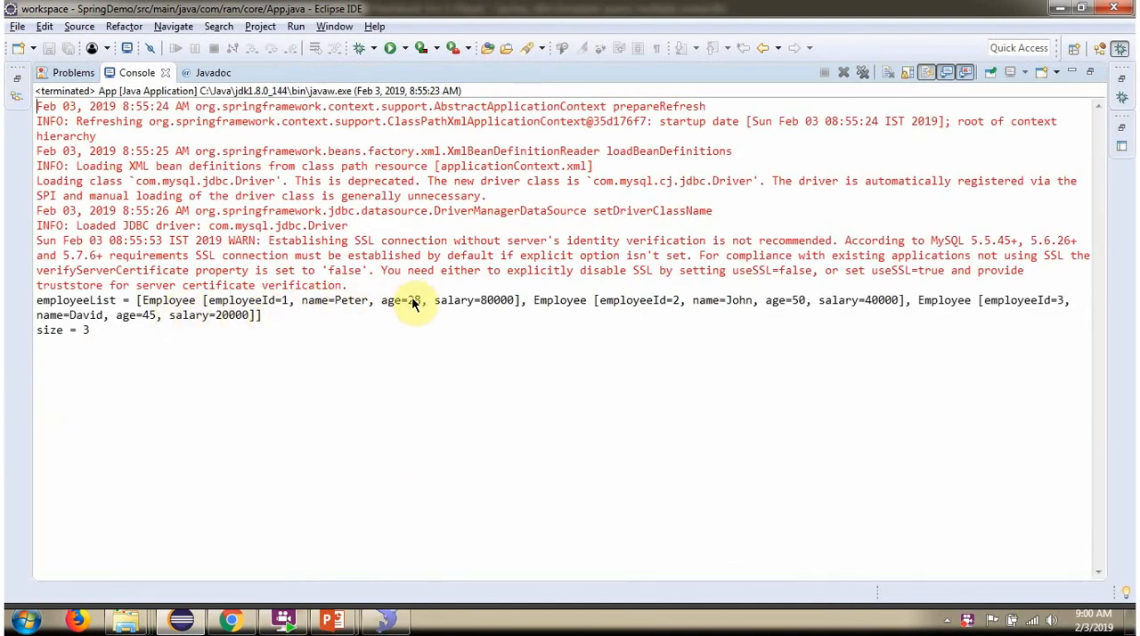
mouse_move(798, 299)
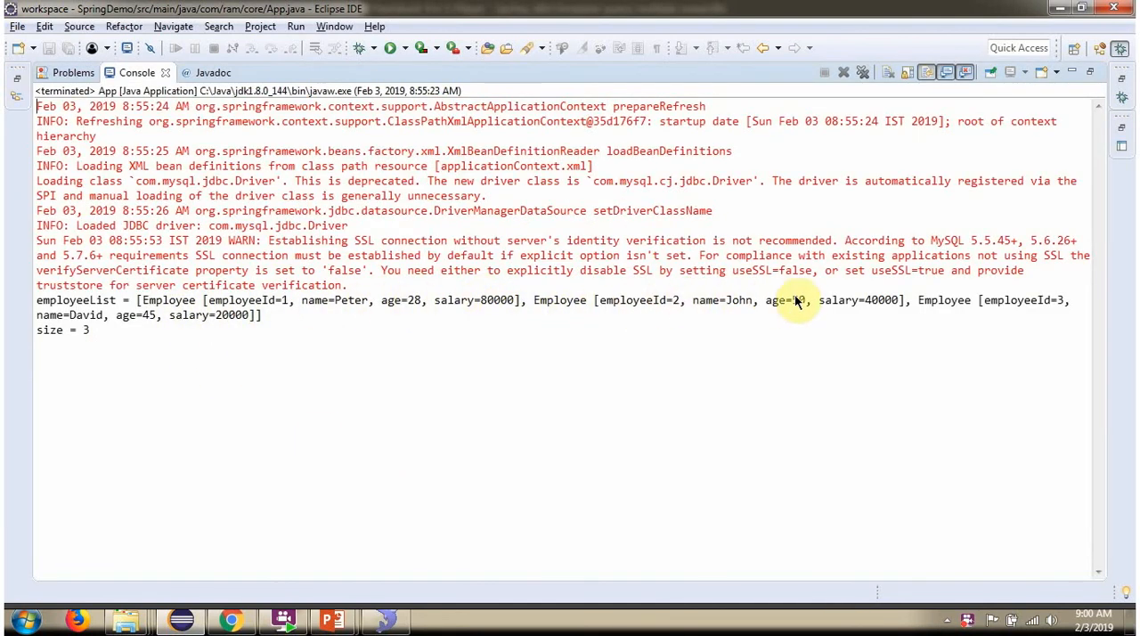